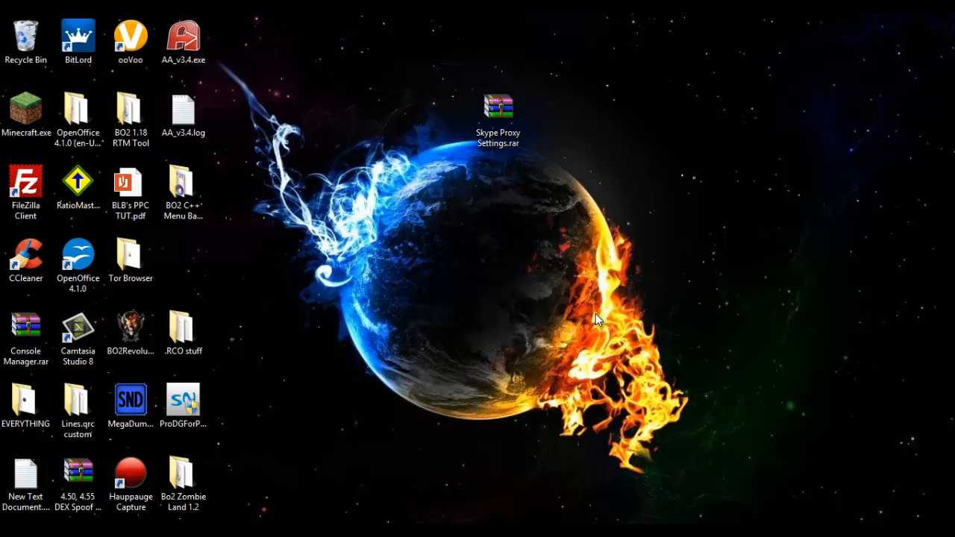
{"action": "mouse_move", "coordinate": [520, 135]}
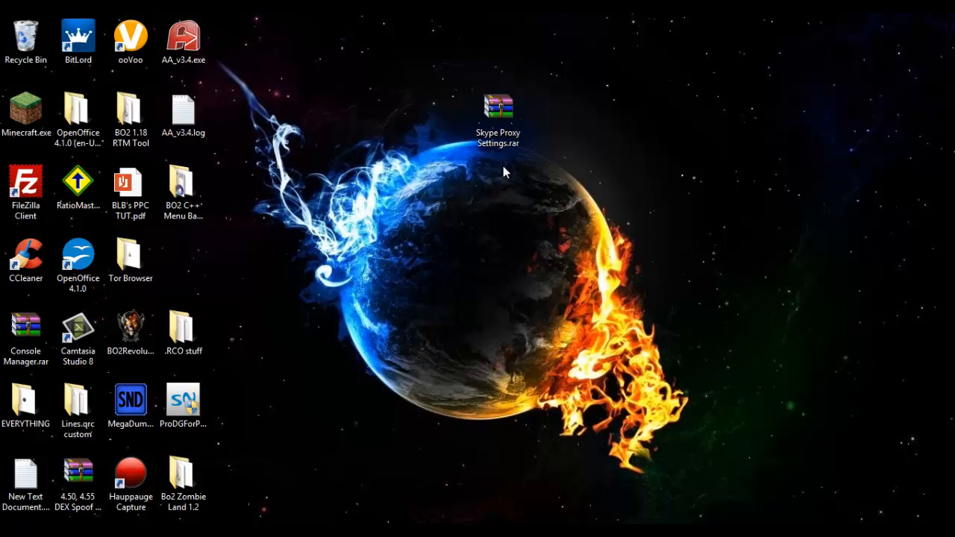
{"action": "mouse_move", "coordinate": [515, 254]}
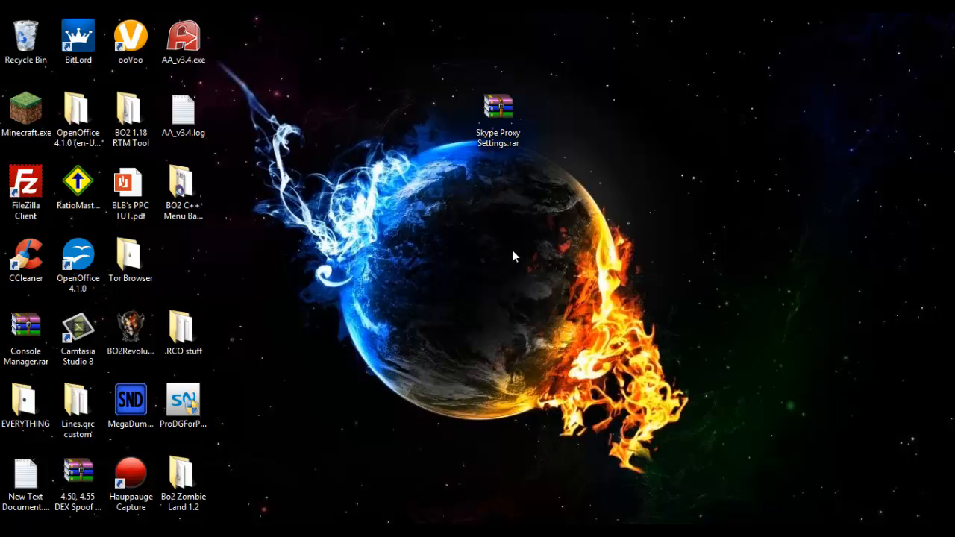
{"action": "mouse_move", "coordinate": [521, 113]}
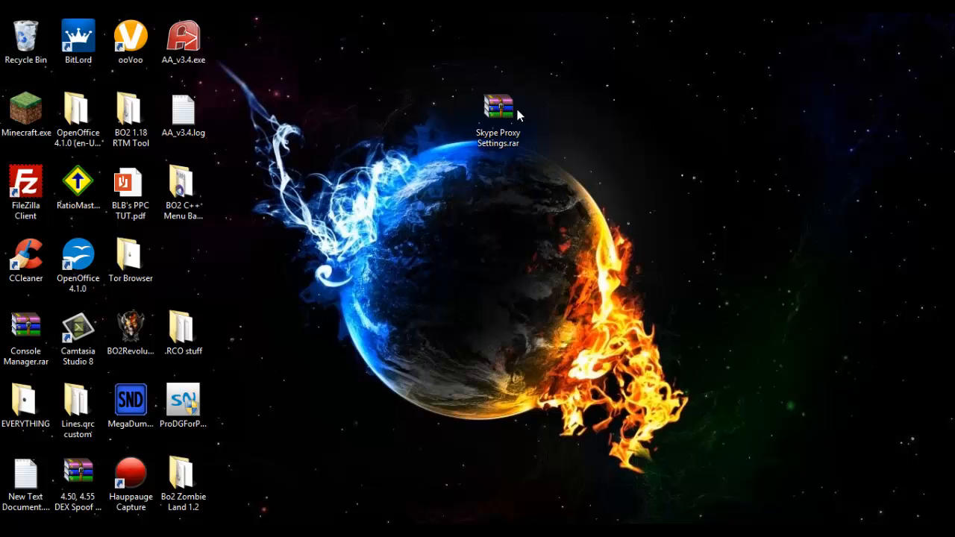
Unpack the Skype Proxy Settings archive and bring up the proxylist.hidemyass.com page.
{"action": "double_click", "coordinate": [495, 105]}
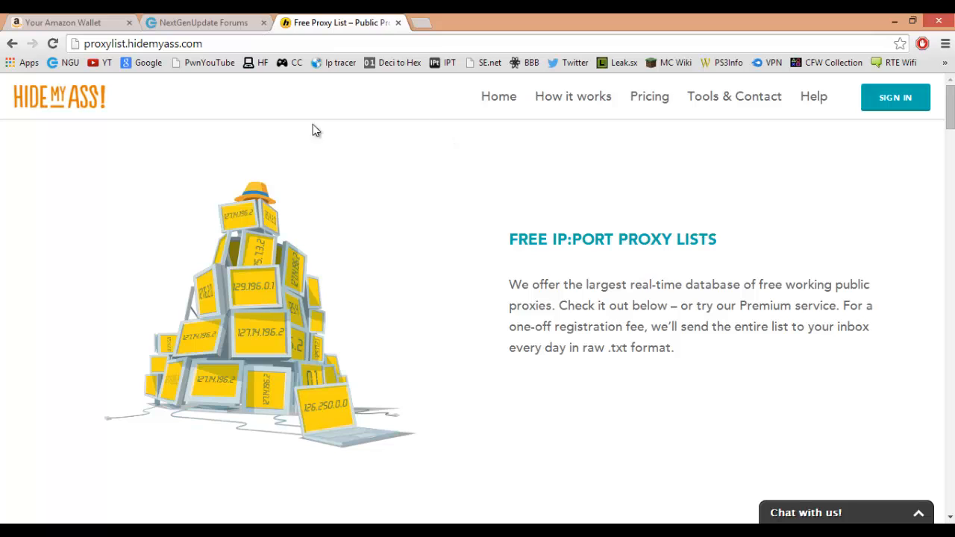
{"action": "left_click", "coordinate": [209, 43]}
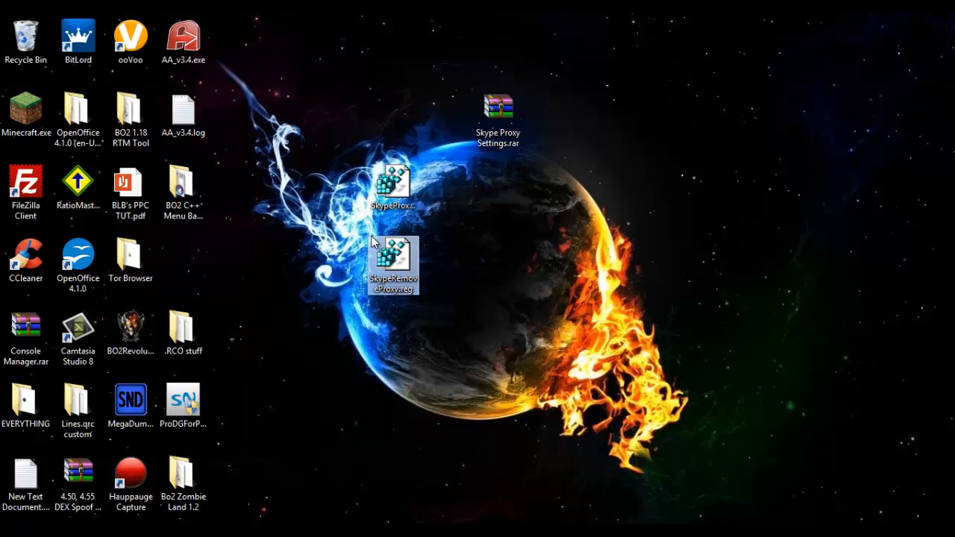
Bring up the context menu on SkypeProxySettings.reg on the desktop.
{"action": "left_click", "coordinate": [448, 209]}
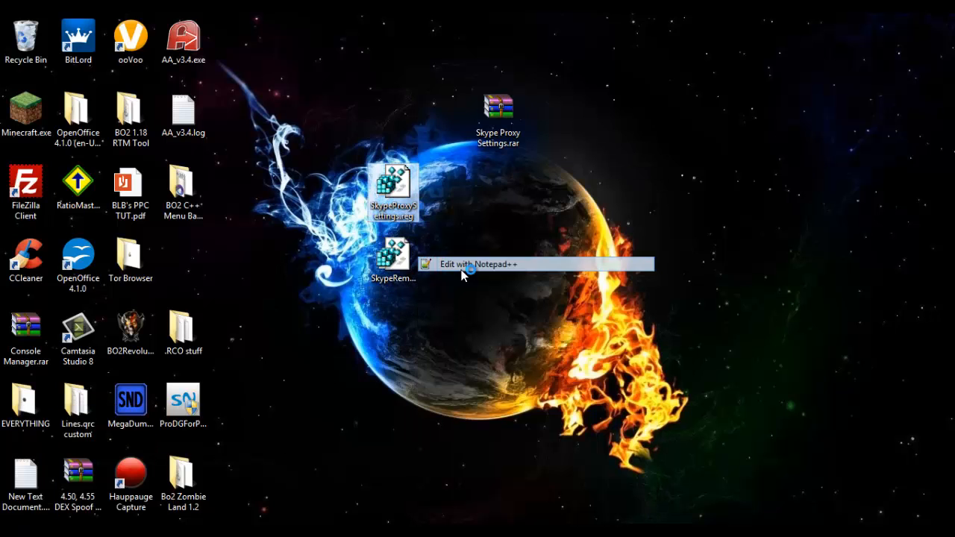
Edit SkypeProxySettings.reg in Notepad++, note the 8888 port, and return to the proxy list.
{"action": "left_click", "coordinate": [474, 262]}
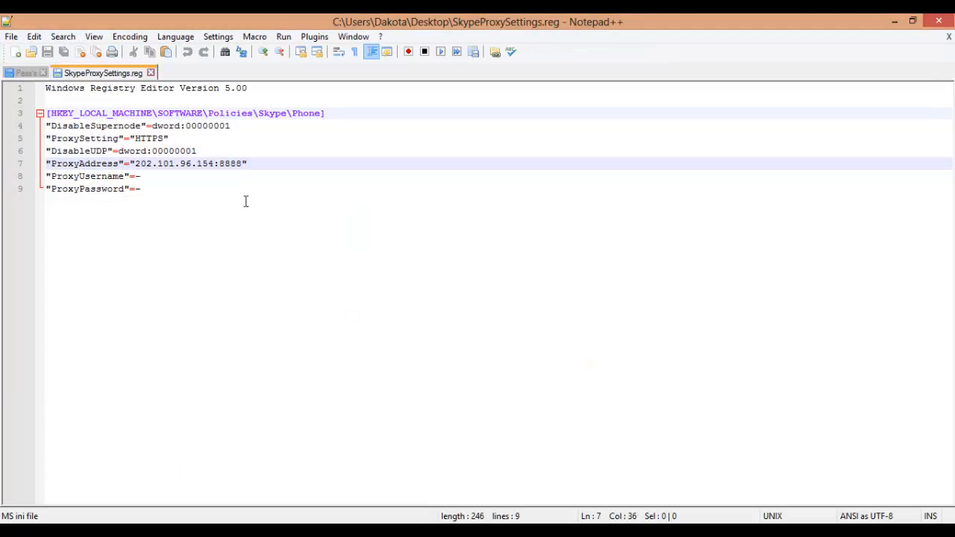
{"action": "left_click_drag", "start_coordinate": [155, 163], "coordinate": [242, 162]}
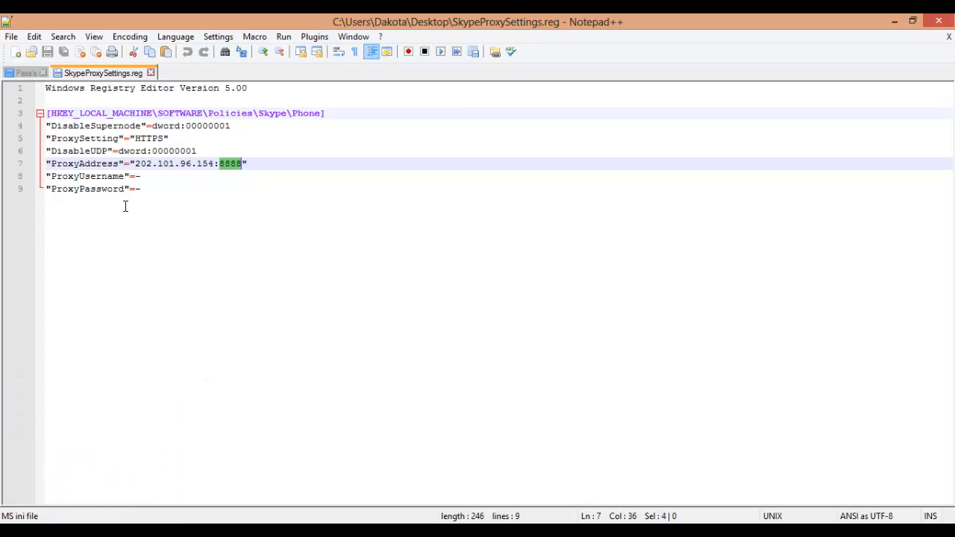
{"action": "key", "text": "ctrl+a"}
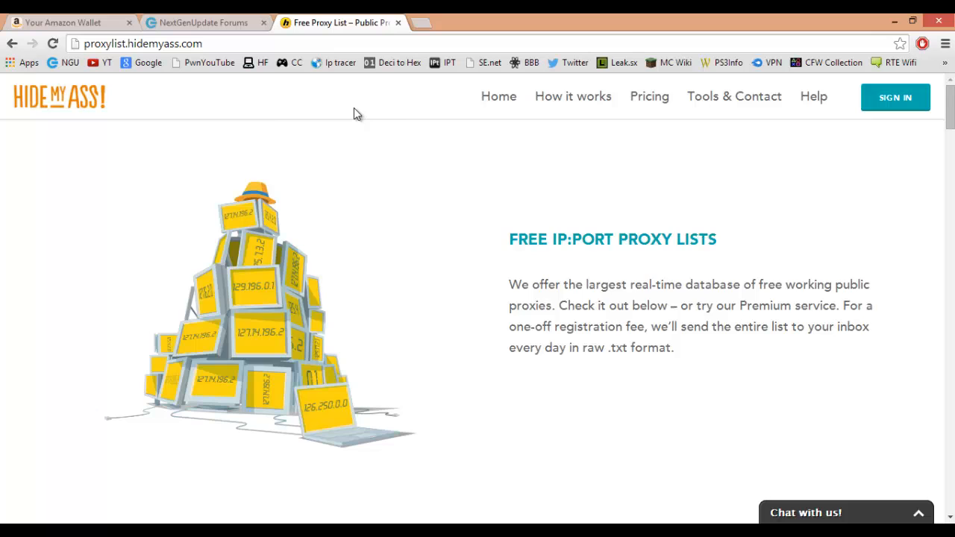
Filter the proxy list to China with HTTP and SOCKS4/5 unchecked, leaving HTTPS only.
{"action": "scroll", "scroll_direction": "down", "scroll_amount": 3}
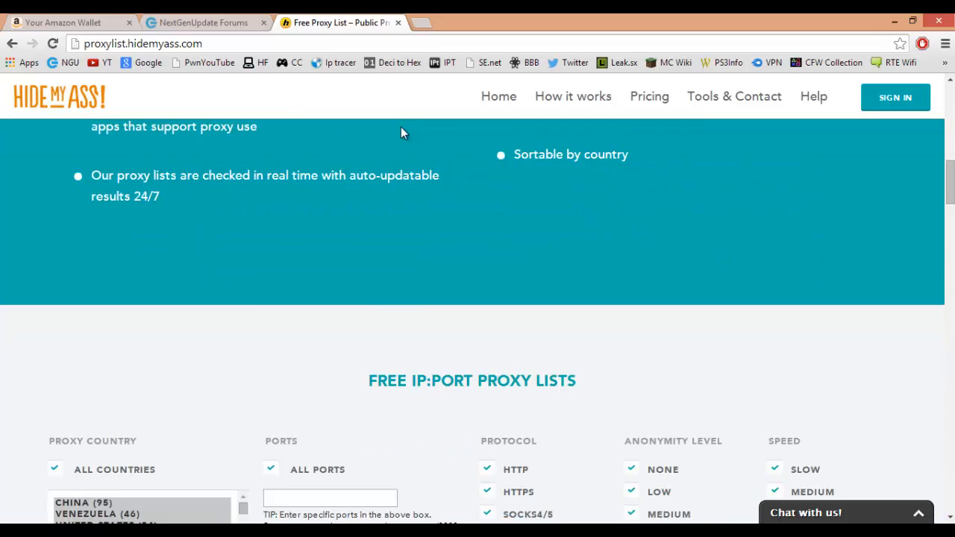
{"action": "scroll", "scroll_direction": "down", "scroll_amount": 3}
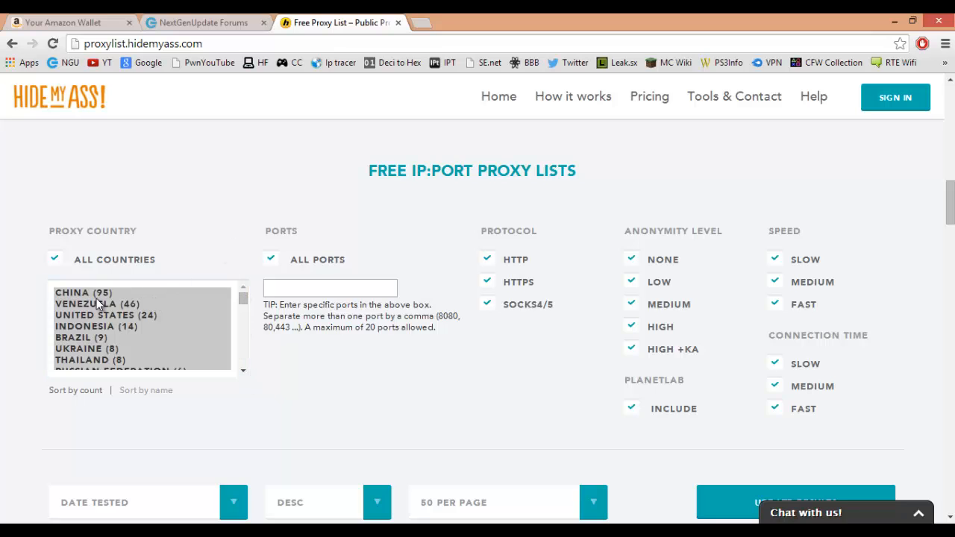
{"action": "left_click", "coordinate": [83, 293]}
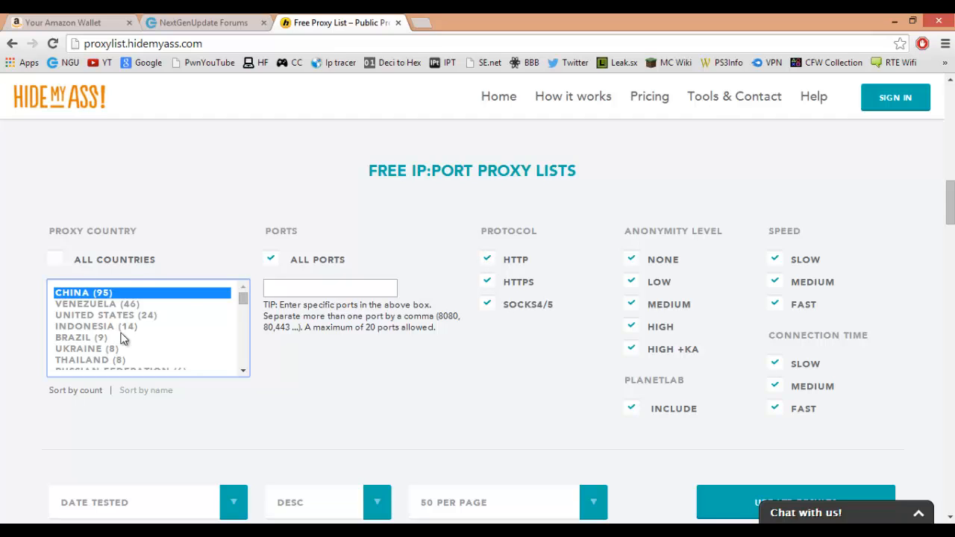
{"action": "mouse_move", "coordinate": [128, 317]}
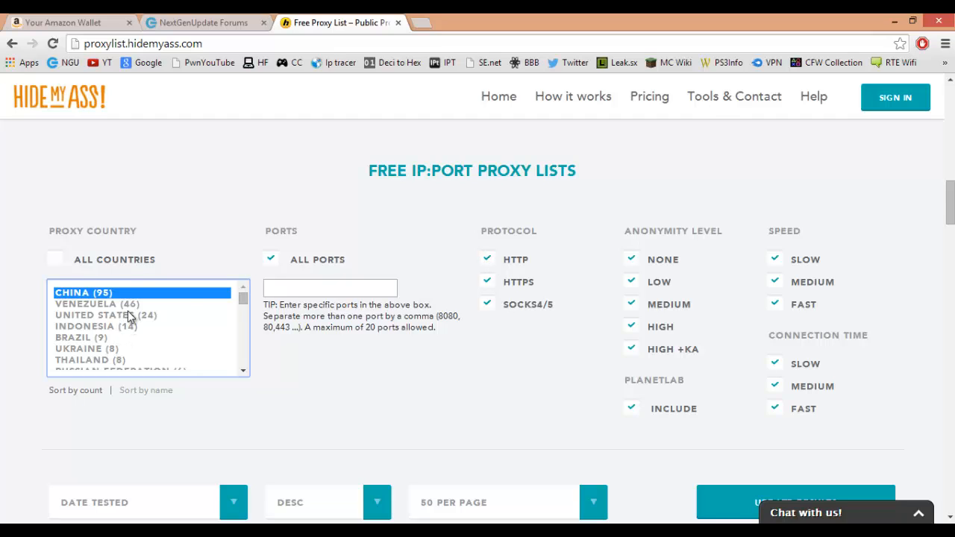
{"action": "left_click", "coordinate": [95, 304]}
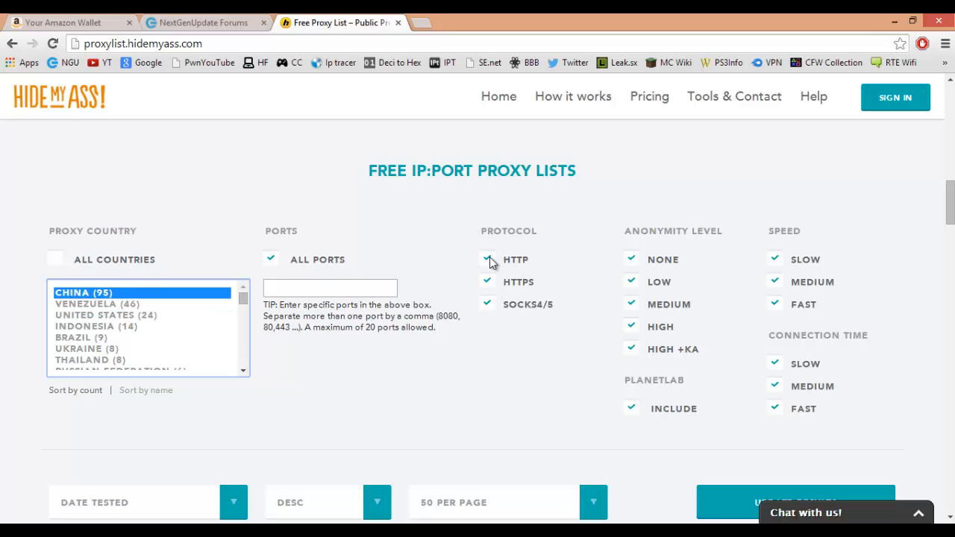
{"action": "left_click", "coordinate": [486, 305]}
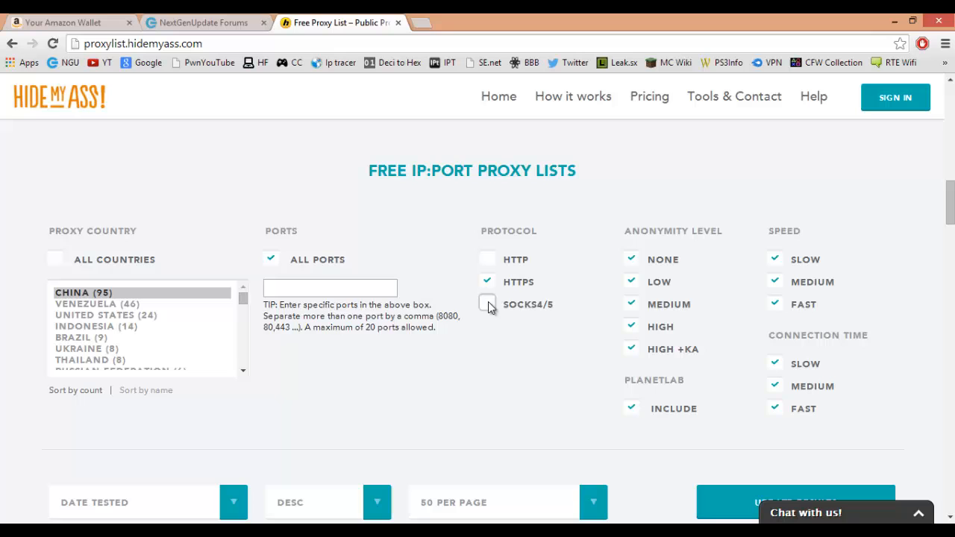
{"action": "left_click", "coordinate": [486, 282]}
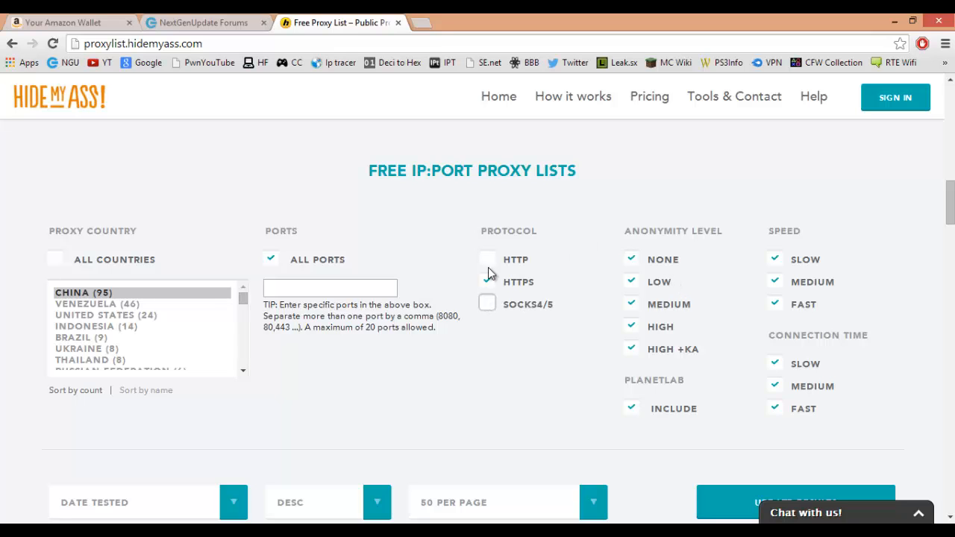
{"action": "scroll", "scroll_direction": "down", "scroll_amount": 3}
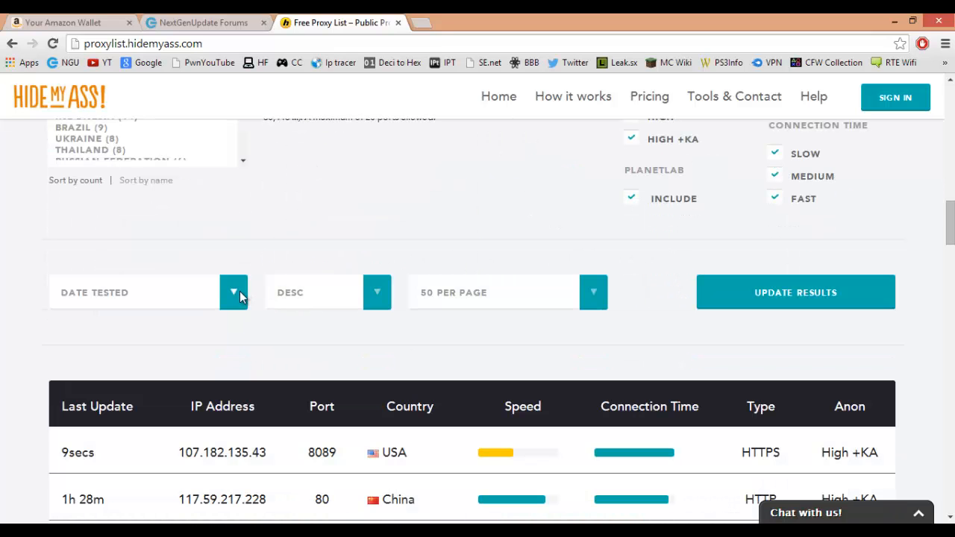
Sort the proxies by Response Time, update the results and scroll to the table.
{"action": "left_click", "coordinate": [233, 293]}
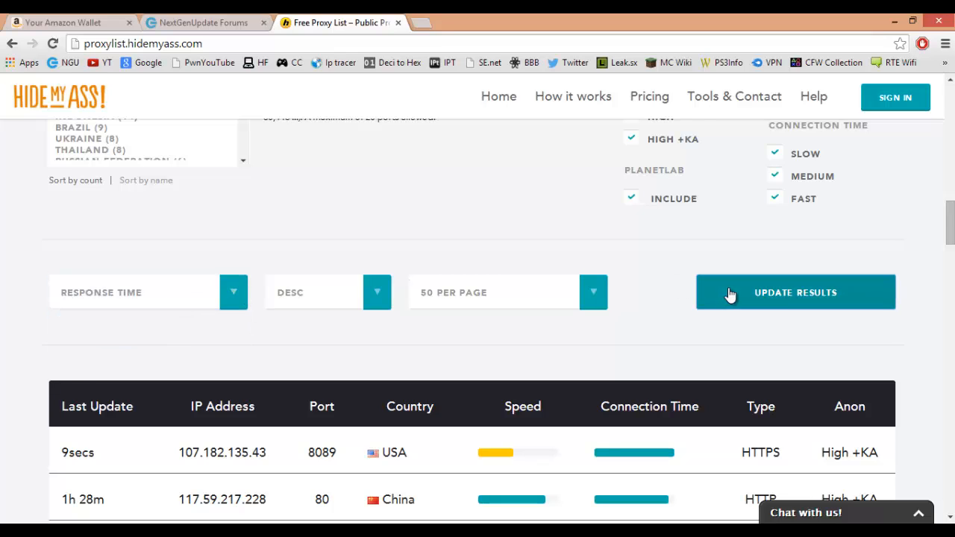
{"action": "left_click", "coordinate": [797, 291]}
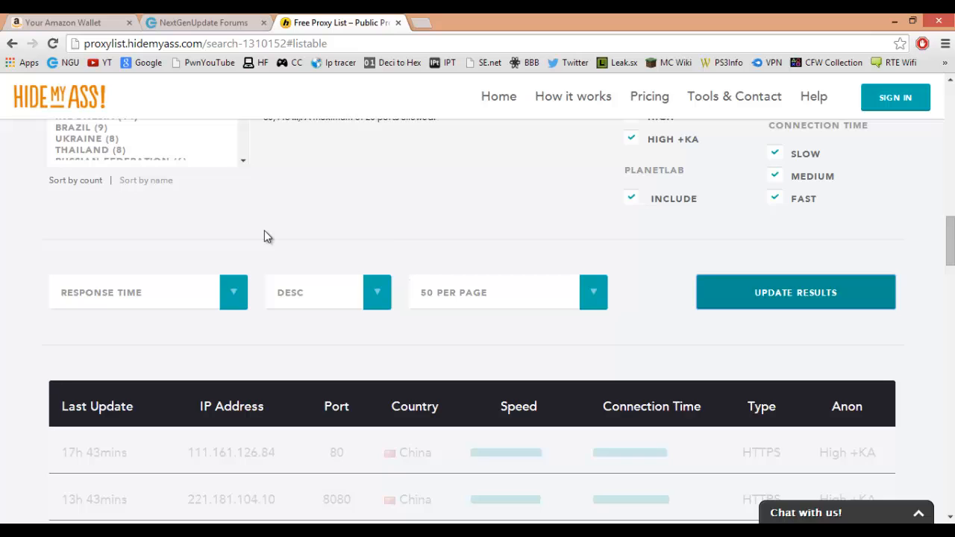
{"action": "scroll", "scroll_direction": "down", "scroll_amount": 3}
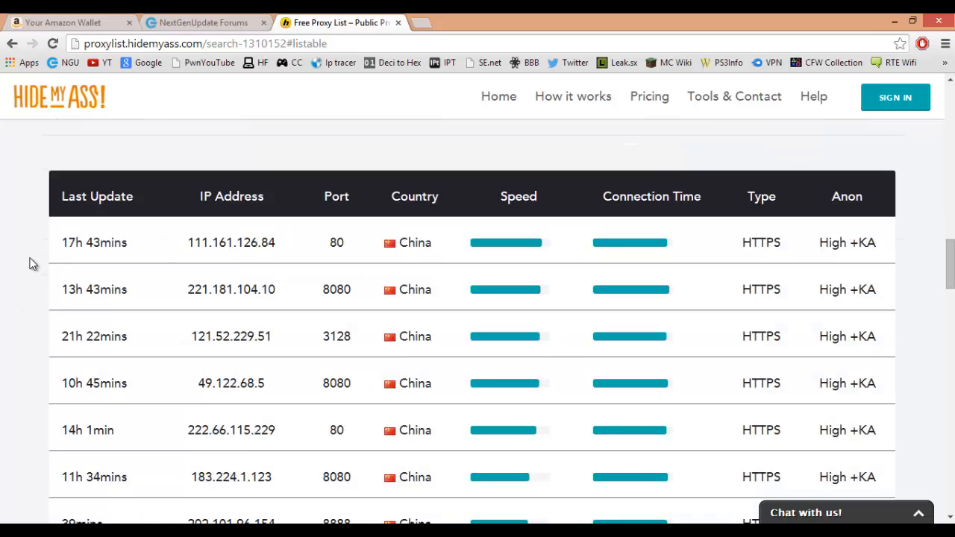
{"action": "mouse_move", "coordinate": [506, 221]}
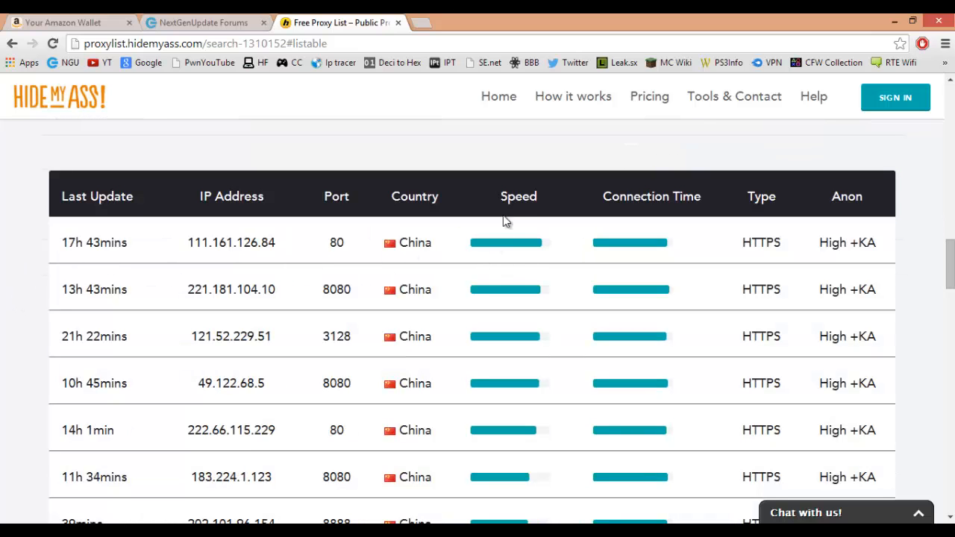
{"action": "scroll", "scroll_direction": "down", "scroll_amount": 3}
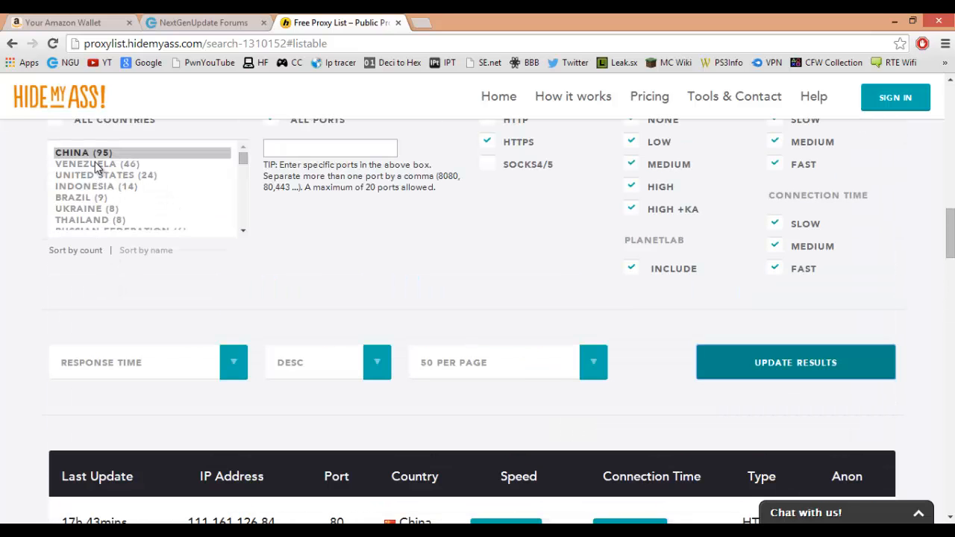
Copy the top result's IP 111.161.126.84 (port 80) and return to Notepad++.
{"action": "left_click", "coordinate": [89, 163]}
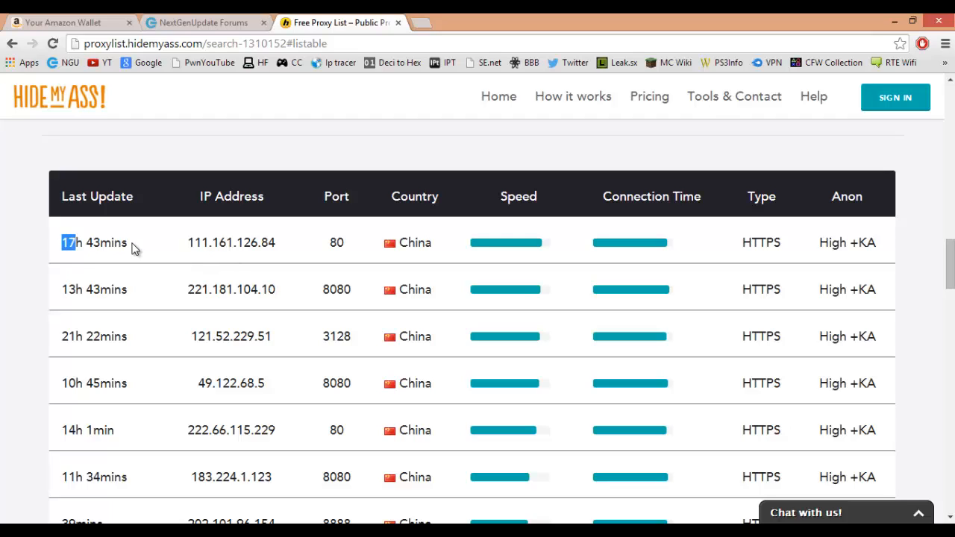
{"action": "double_click", "coordinate": [230, 241]}
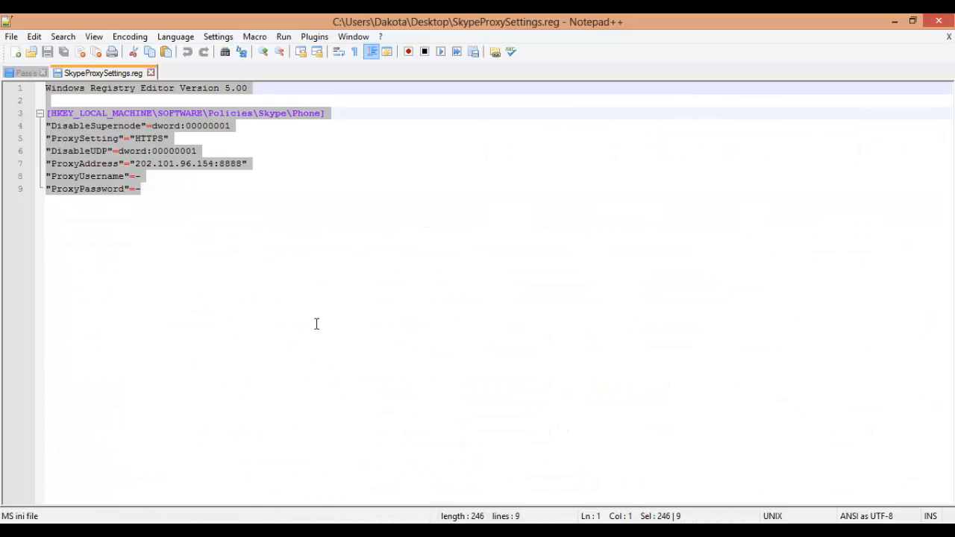
Replace the ProxyAddress with 111.161.126.84 and start changing port 8888 to 80.
{"action": "left_click", "coordinate": [140, 188]}
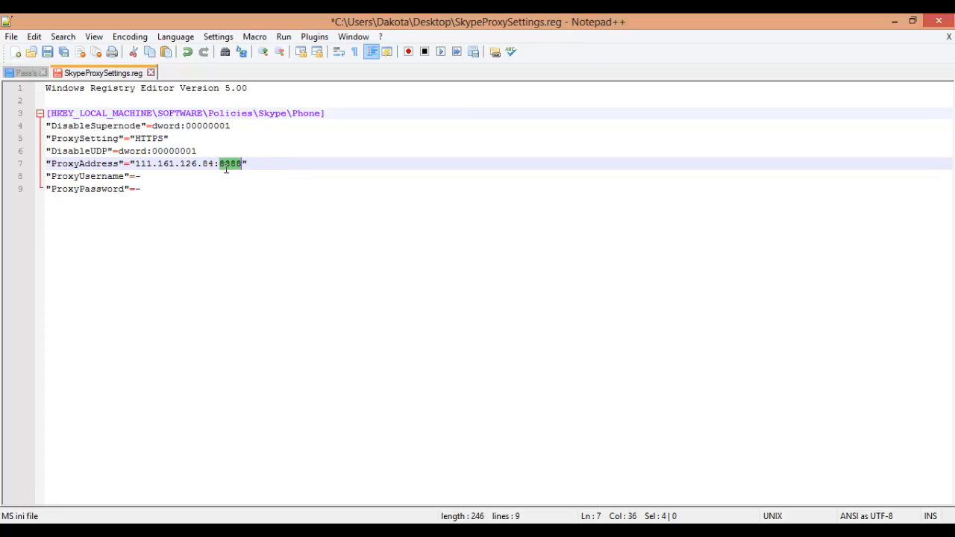
{"action": "type", "text": "90"}
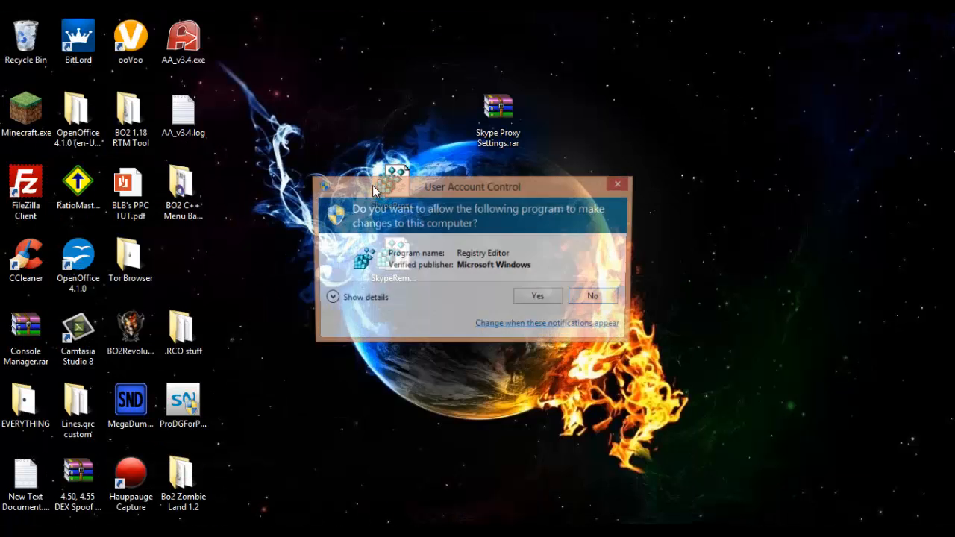
Allow Registry Editor, confirm the merge and dismiss the success message.
{"action": "left_click", "coordinate": [537, 295]}
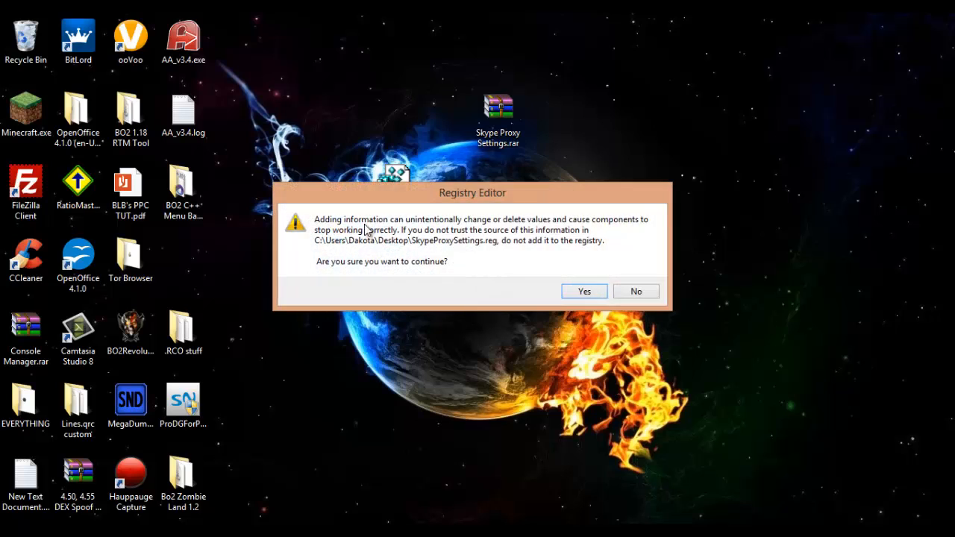
{"action": "mouse_move", "coordinate": [546, 231]}
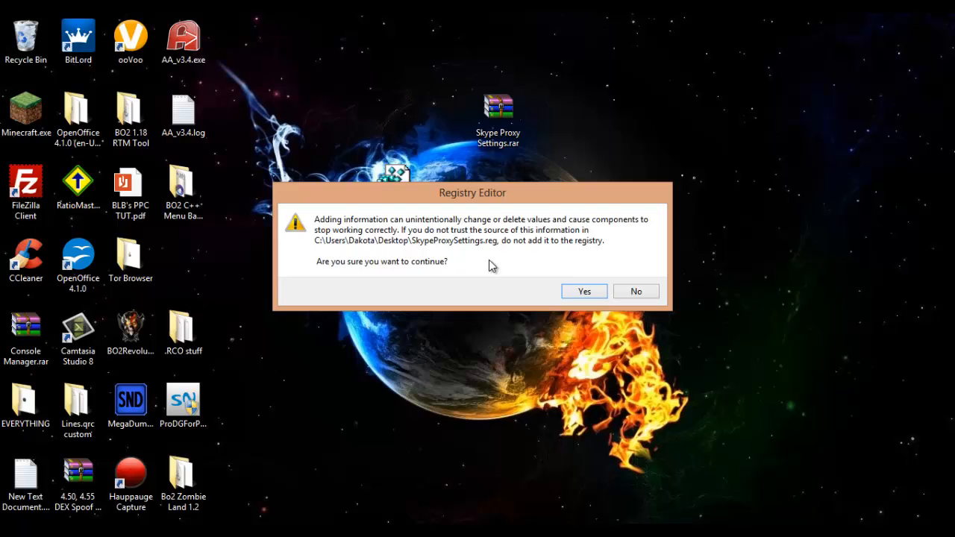
{"action": "left_click", "coordinate": [585, 291]}
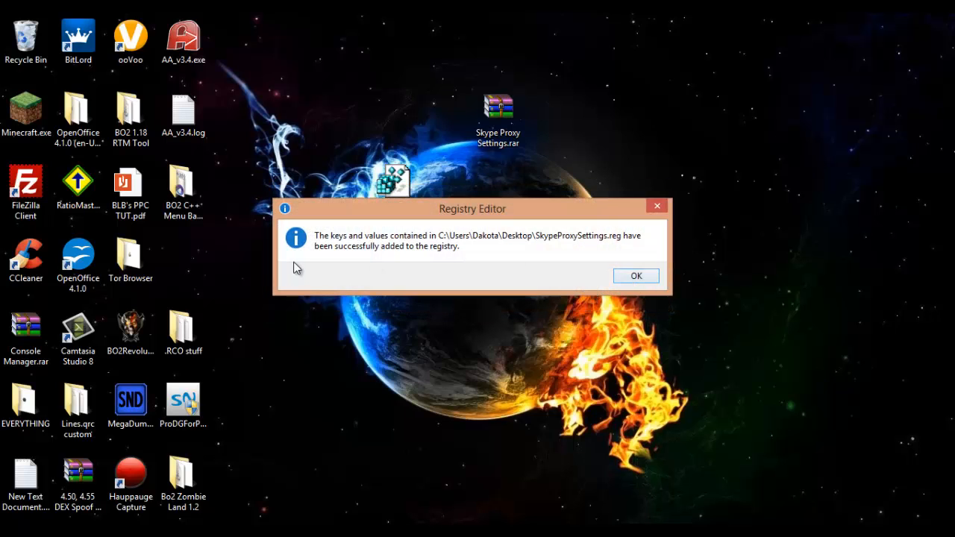
{"action": "left_click", "coordinate": [636, 274]}
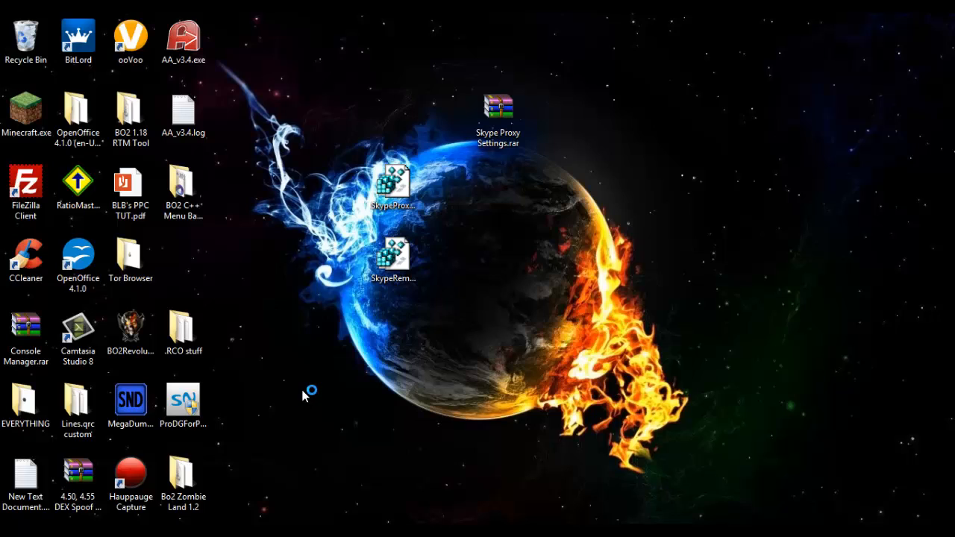
{"action": "mouse_move", "coordinate": [396, 328]}
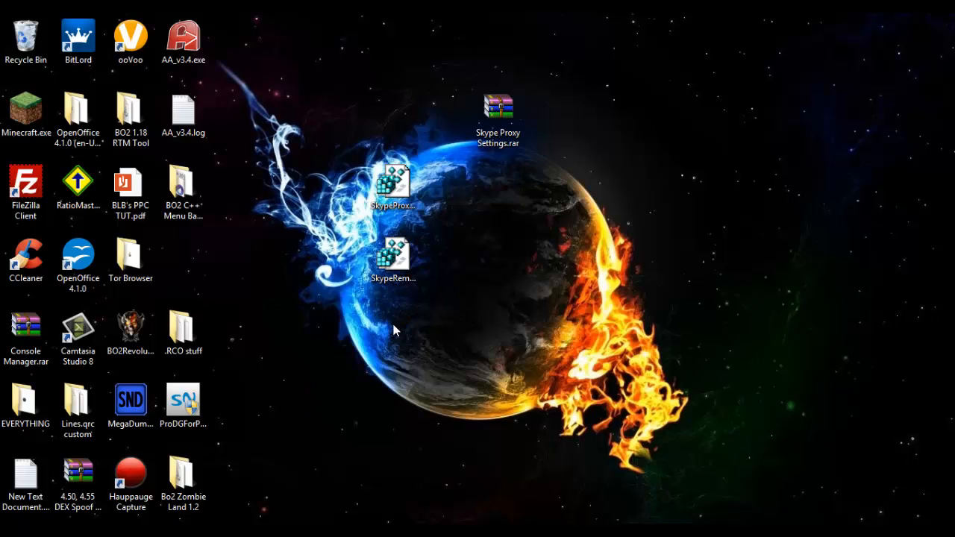
{"action": "mouse_move", "coordinate": [379, 342]}
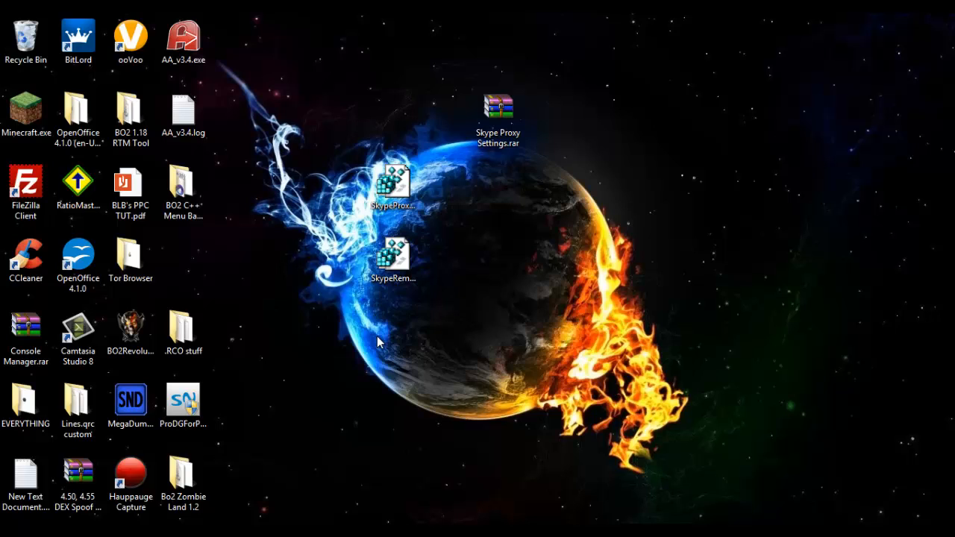
{"action": "mouse_move", "coordinate": [335, 291]}
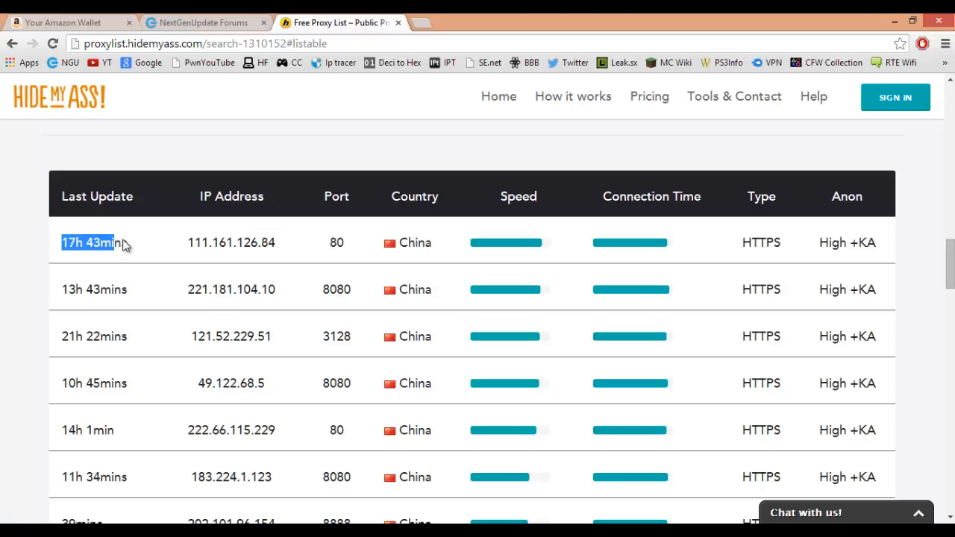
Glance down the proxy list page before switching to the Skype window.
{"action": "scroll", "scroll_direction": "down", "scroll_amount": 3}
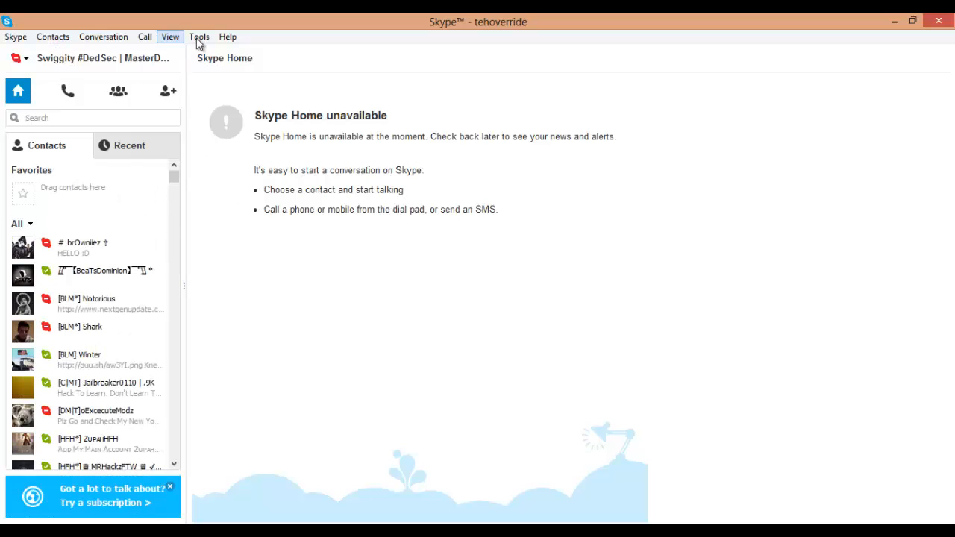
Verify Tools > Options > Advanced > Connection shows HTTPS proxy 111.161.126.84 port 80, and save.
{"action": "left_click", "coordinate": [199, 35]}
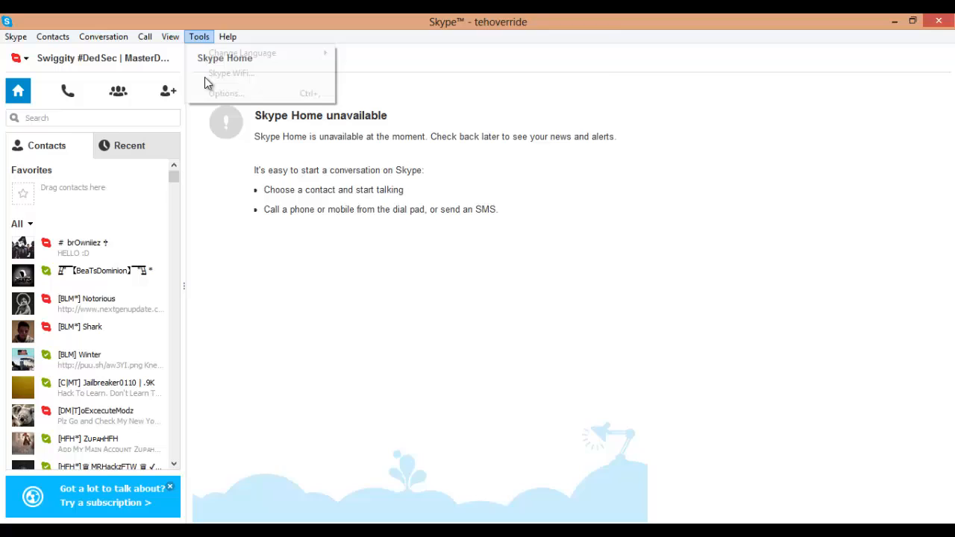
{"action": "left_click", "coordinate": [231, 54]}
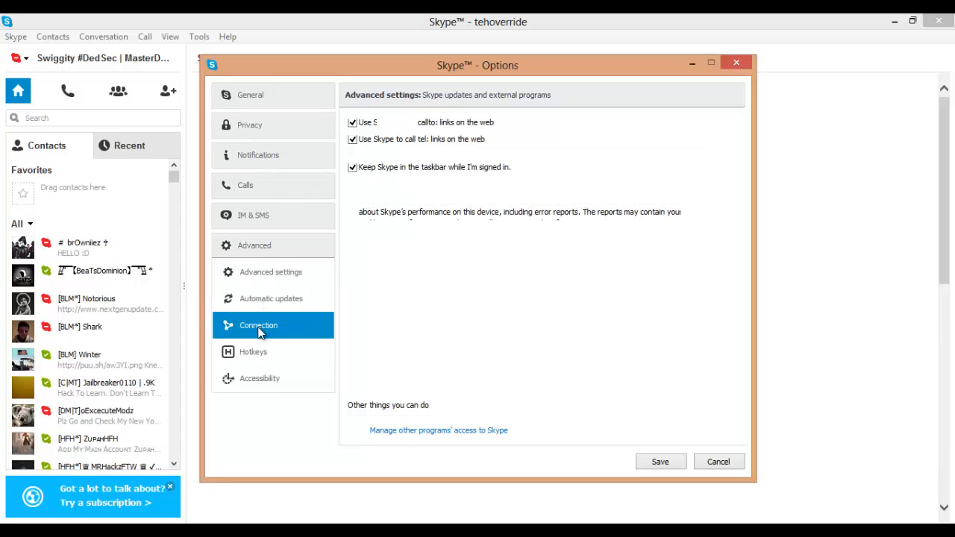
{"action": "left_click", "coordinate": [258, 325]}
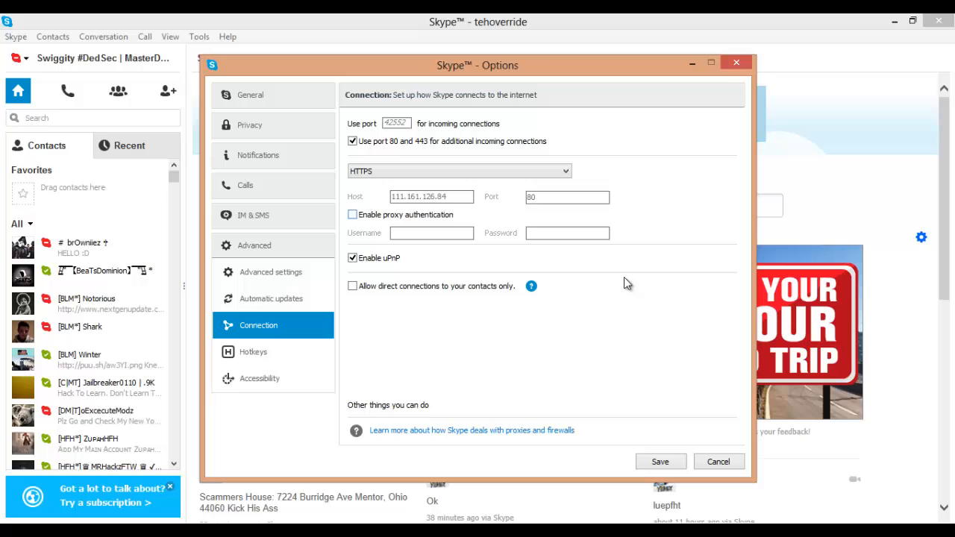
{"action": "mouse_move", "coordinate": [674, 467]}
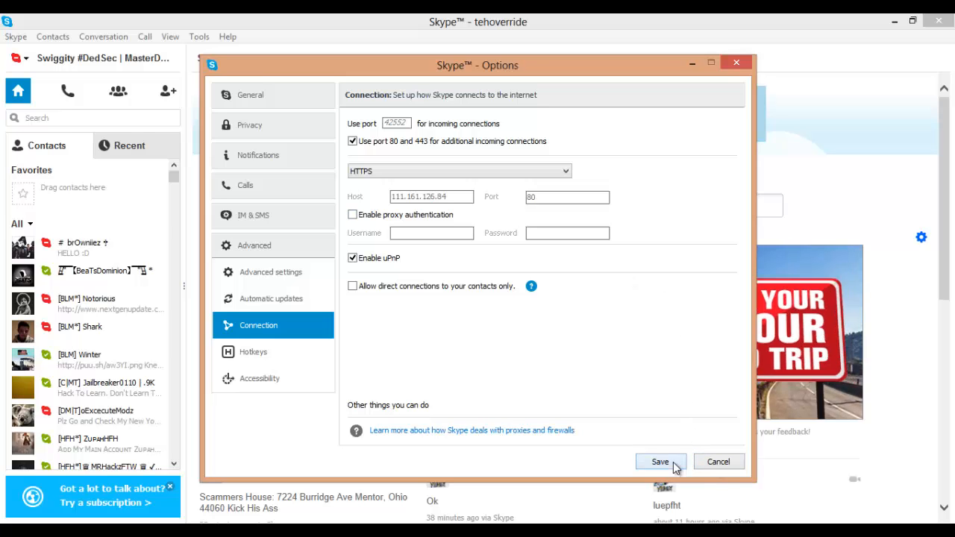
{"action": "left_click", "coordinate": [659, 462]}
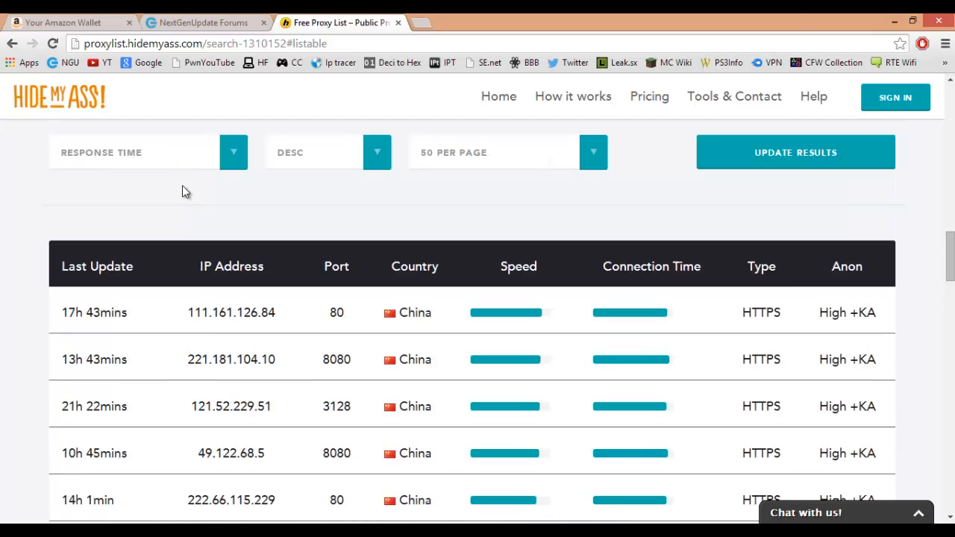
Note the first proxy's IP address, then minimize the browser to reveal the desktop.
{"action": "double_click", "coordinate": [230, 313]}
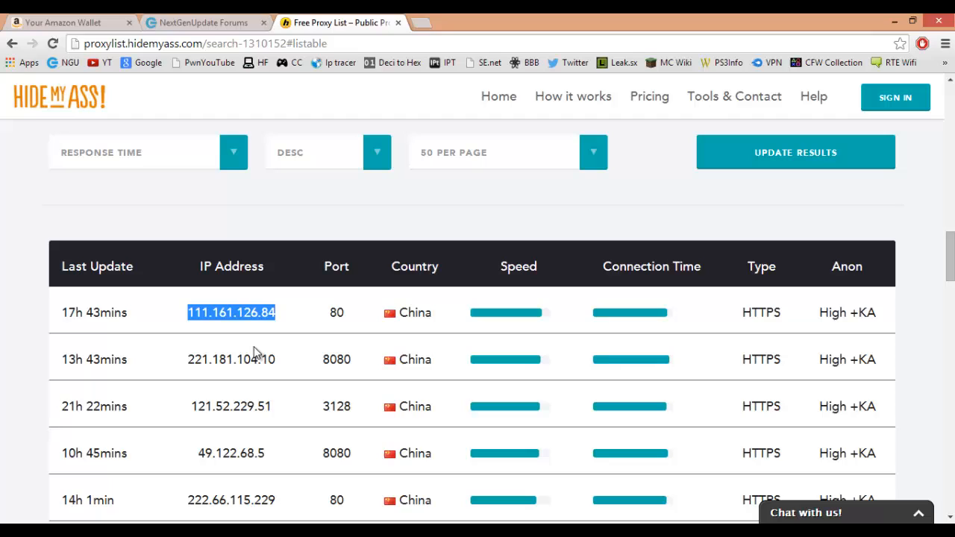
{"action": "mouse_move", "coordinate": [593, 316]}
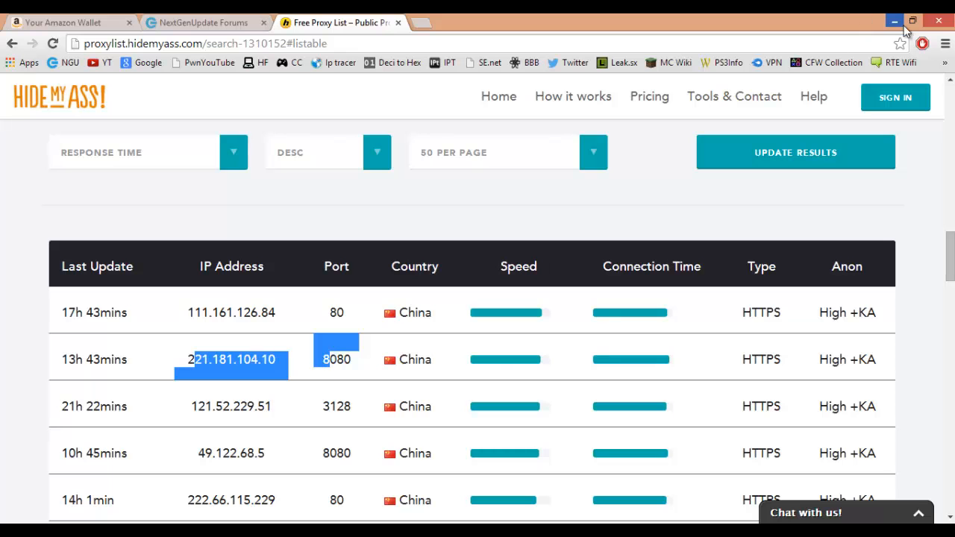
{"action": "left_click", "coordinate": [895, 9]}
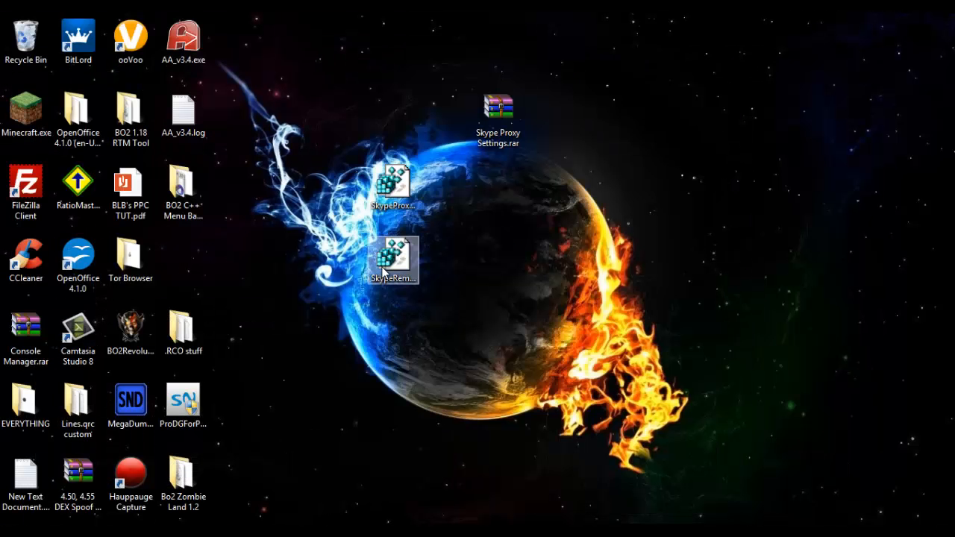
Merge SkypeRemoveProxy.reg into the registry, confirm the warning, and restore the browser.
{"action": "right_click", "coordinate": [391, 260]}
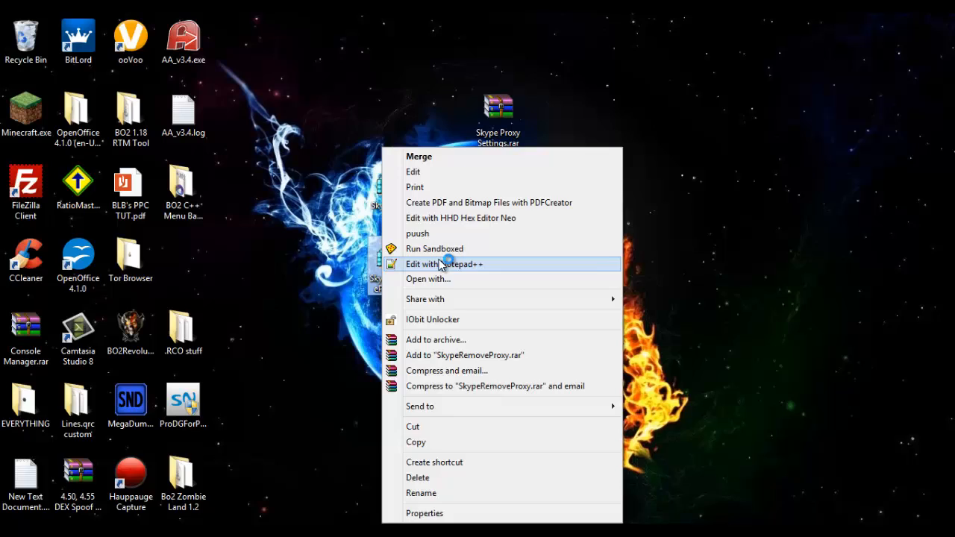
{"action": "left_click", "coordinate": [444, 262]}
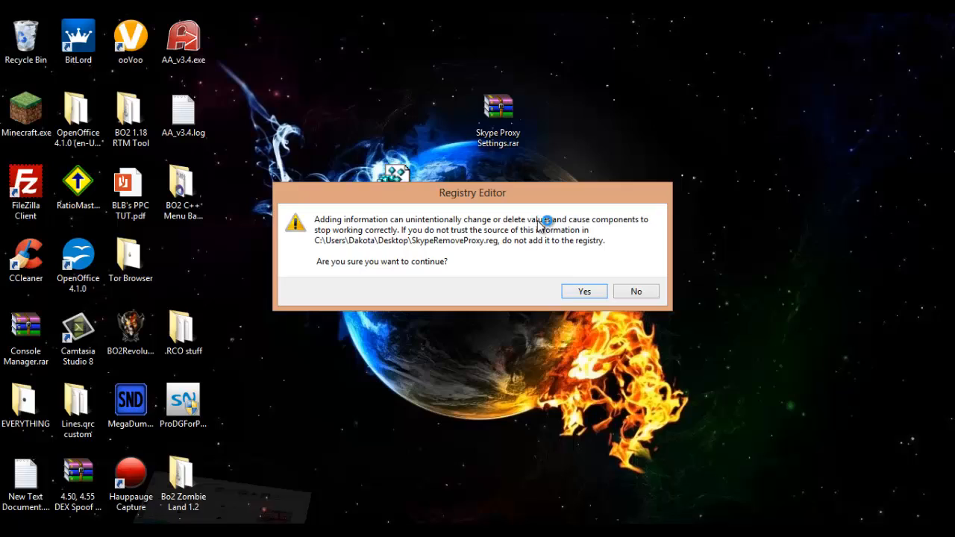
{"action": "mouse_move", "coordinate": [537, 240]}
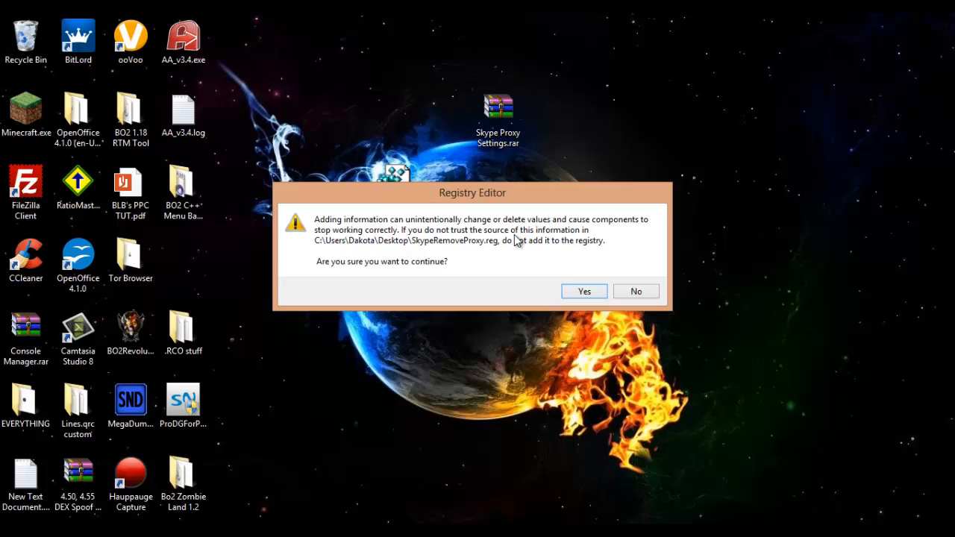
{"action": "mouse_move", "coordinate": [594, 296]}
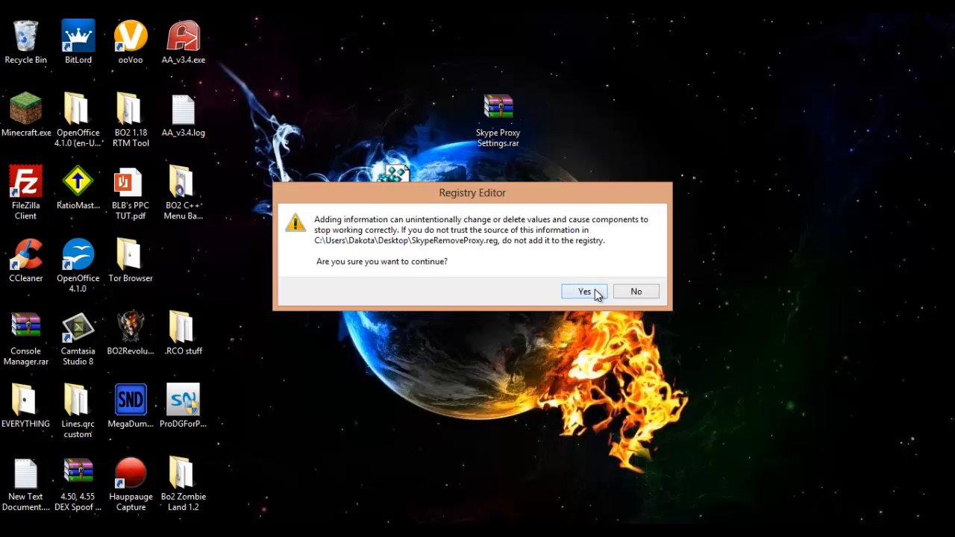
{"action": "left_click", "coordinate": [585, 291]}
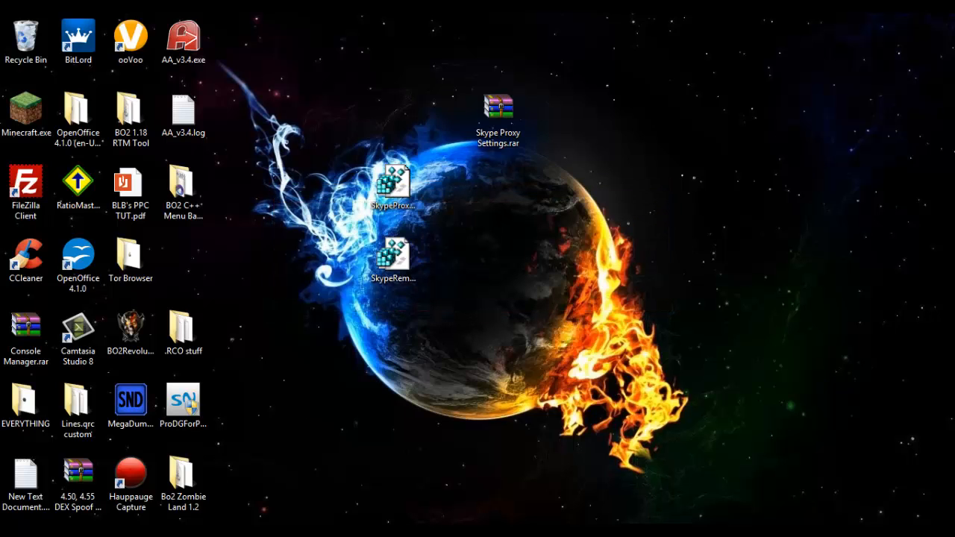
{"action": "left_click", "coordinate": [394, 257]}
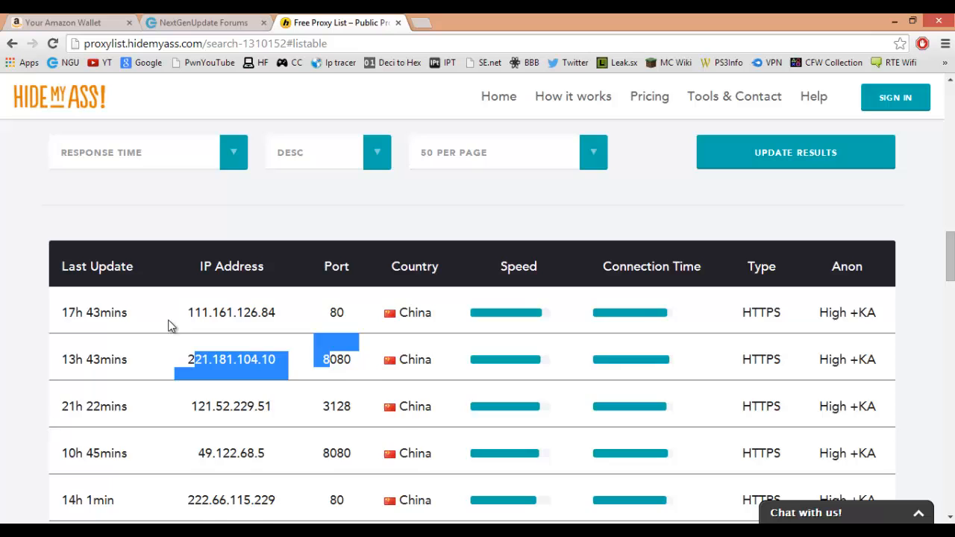
Scroll further down the HideMyAss proxy list entries.
{"action": "scroll", "scroll_direction": "down", "scroll_amount": 3}
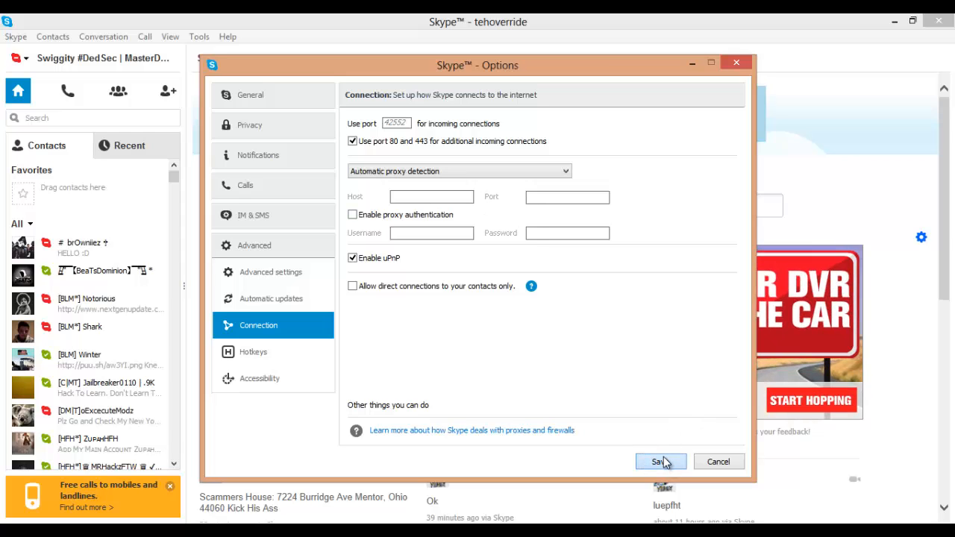
Save Skype's automatic proxy detection setting and minimize the browser to show the desktop.
{"action": "left_click", "coordinate": [659, 461]}
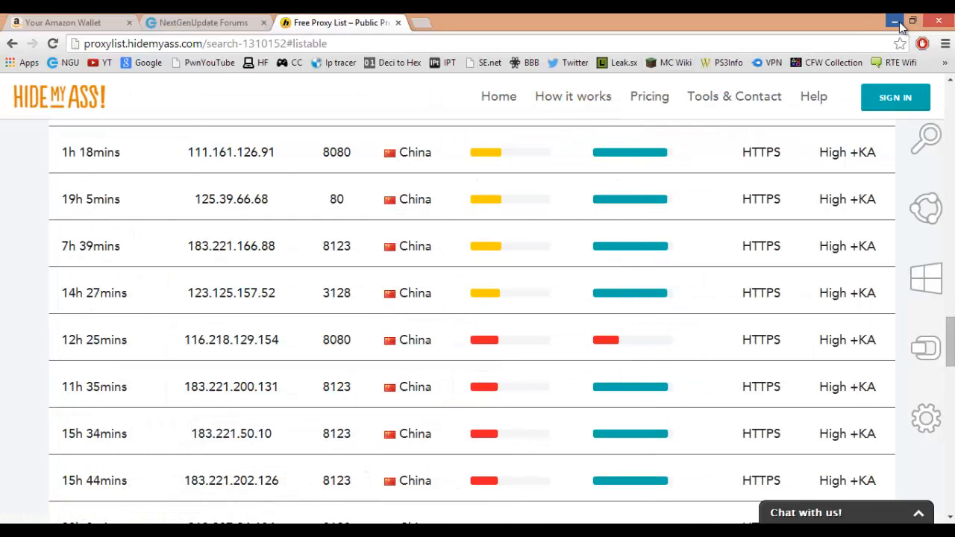
{"action": "left_click", "coordinate": [892, 12]}
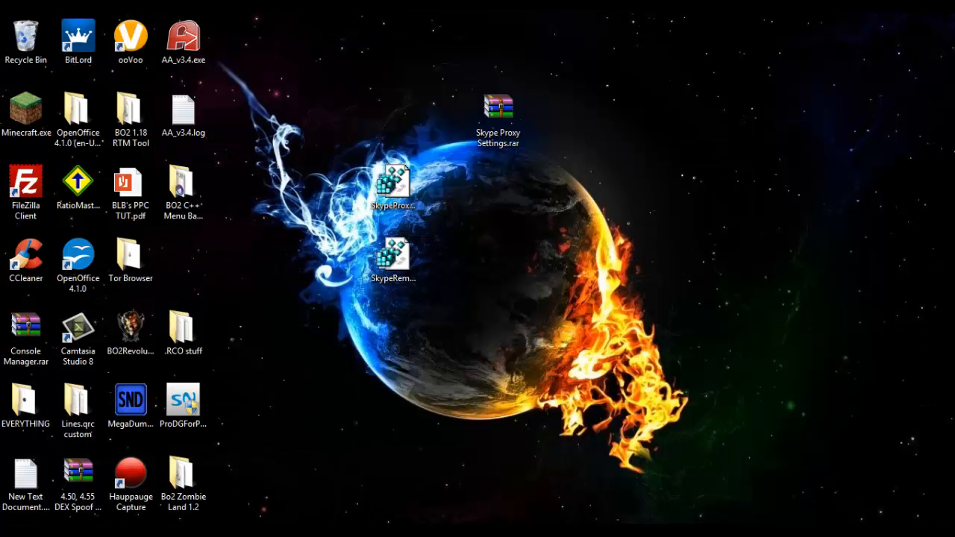